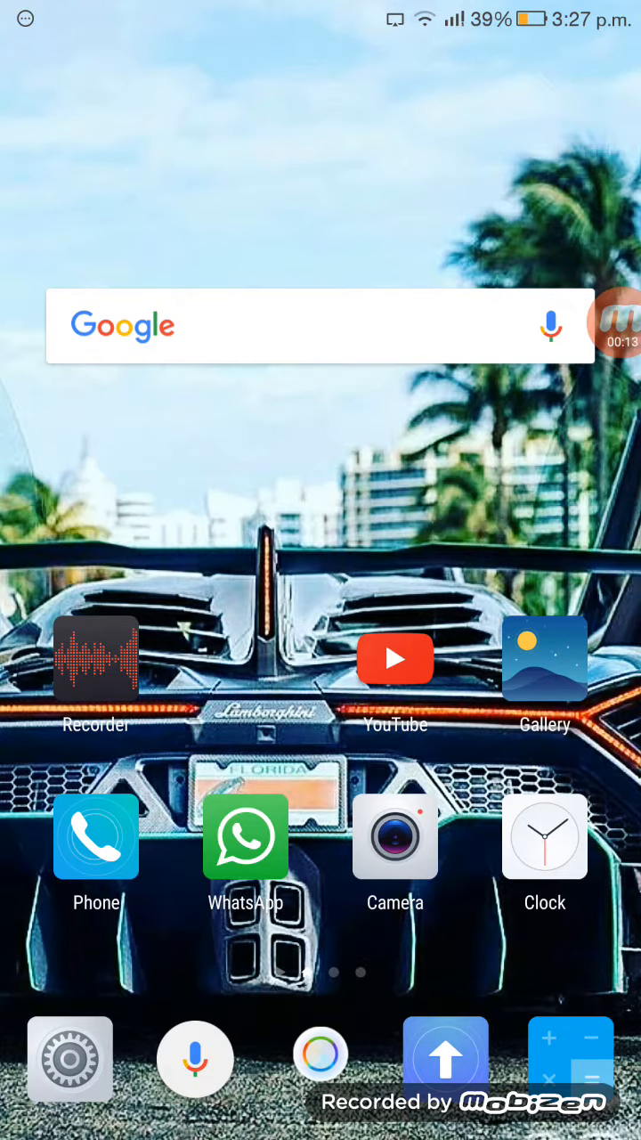
- Swipe the home screen to reach the Play Store and the QR Droid Code Scanner listing
{"action": "scroll", "scroll_direction": "left", "scroll_amount": 3}
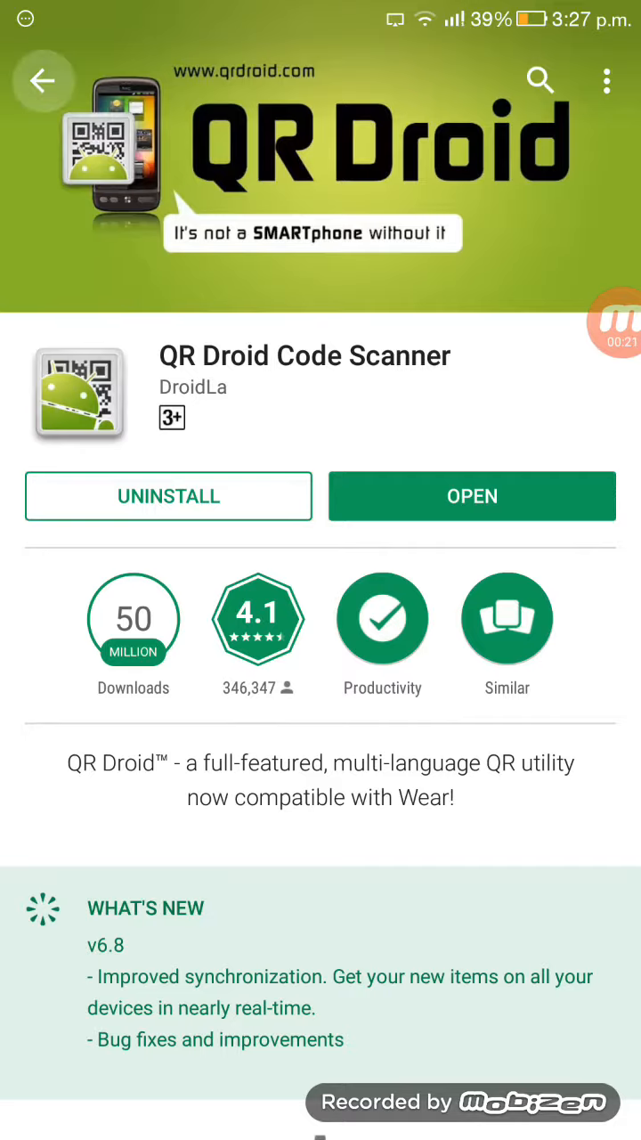
- Open QR Droid from its Play Store listing, then return to the Android home screen
{"action": "left_click", "coordinate": [541, 80]}
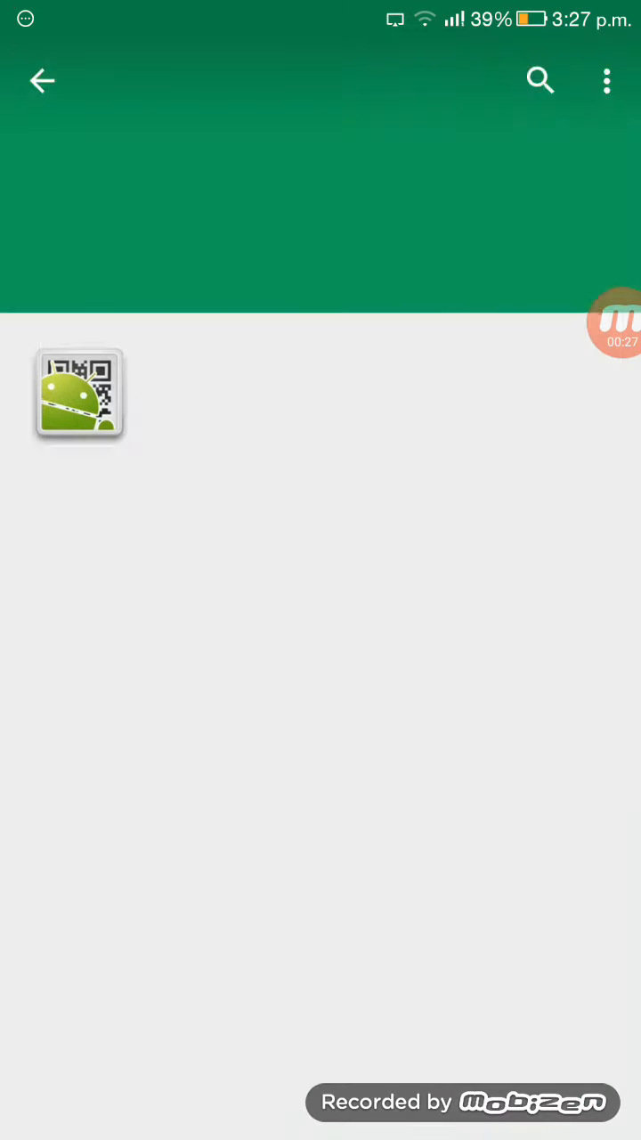
{"action": "left_click", "coordinate": [79, 394]}
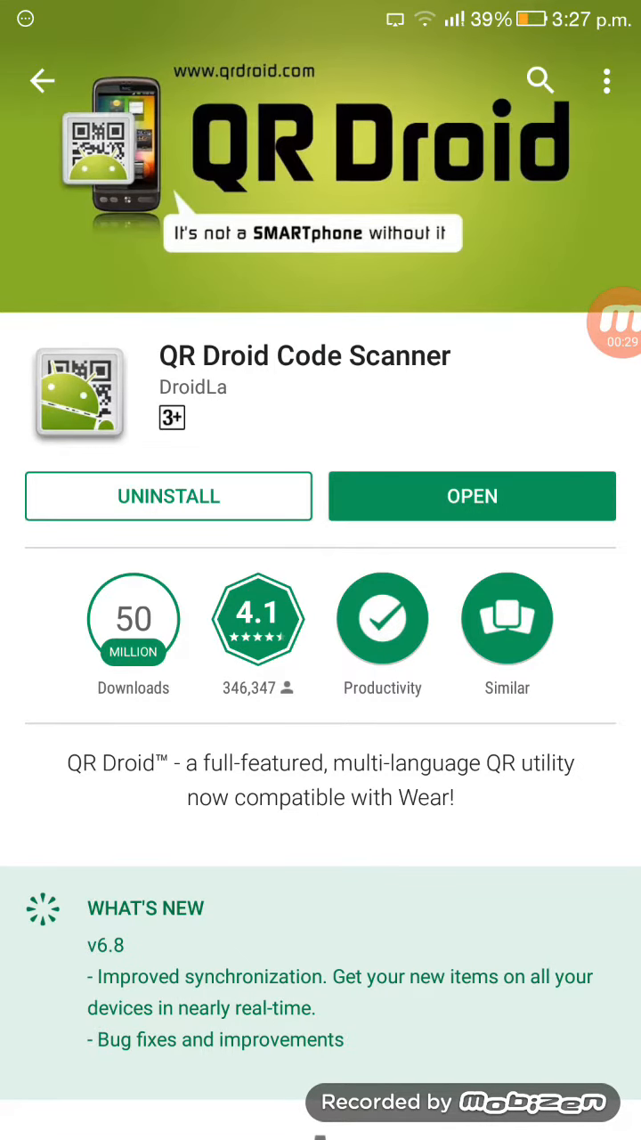
{"action": "left_click", "coordinate": [472, 496]}
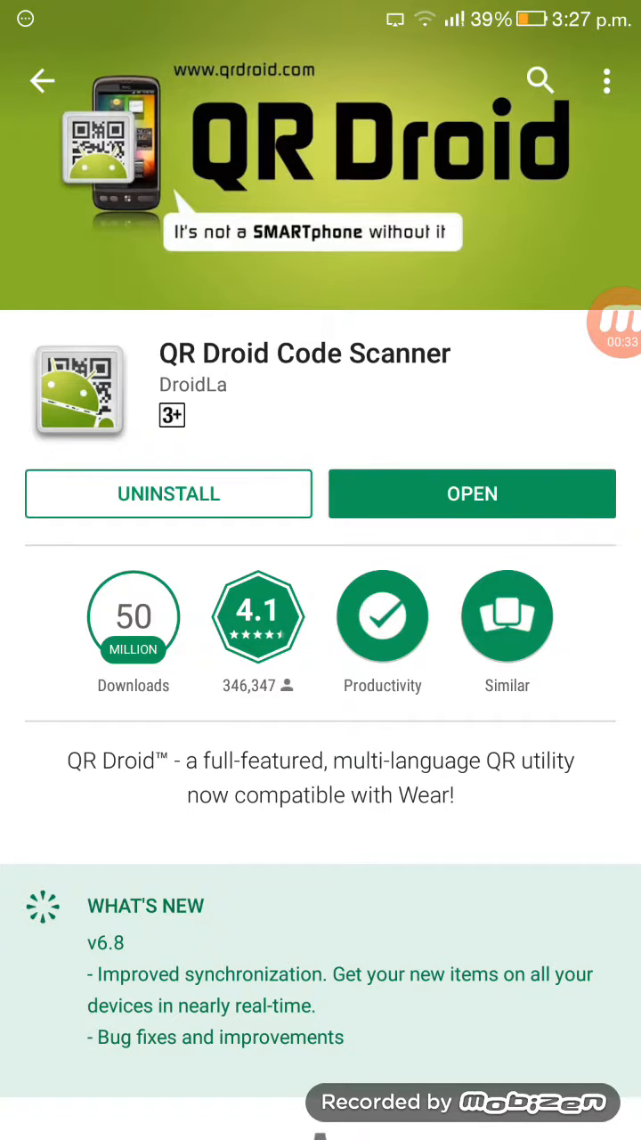
{"action": "left_click", "coordinate": [472, 493]}
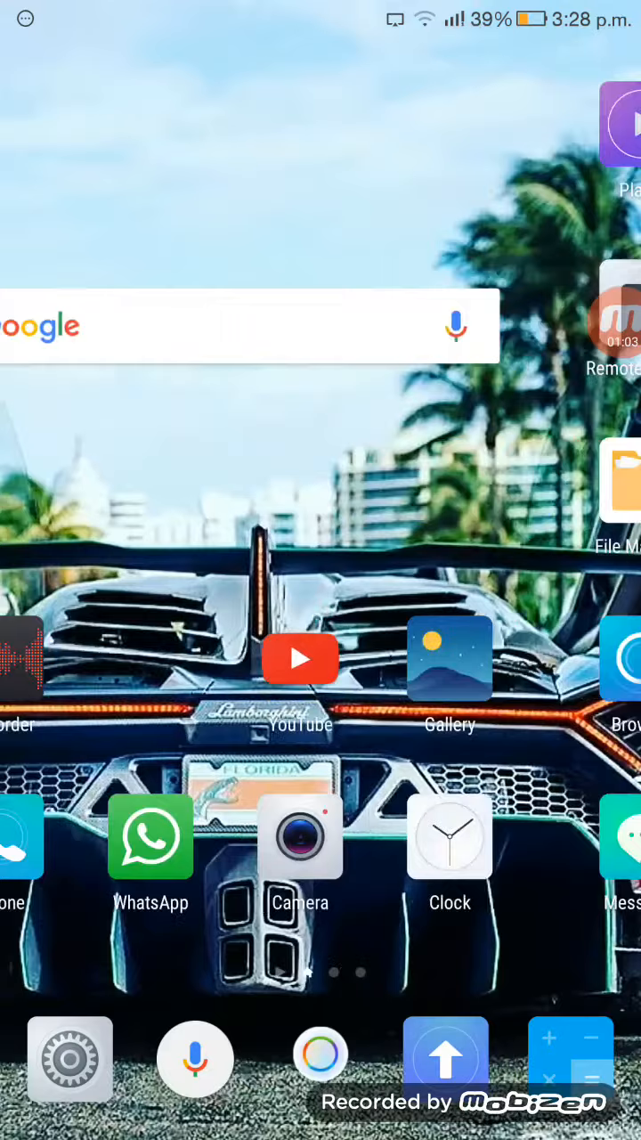
{"action": "left_click", "coordinate": [69, 1059]}
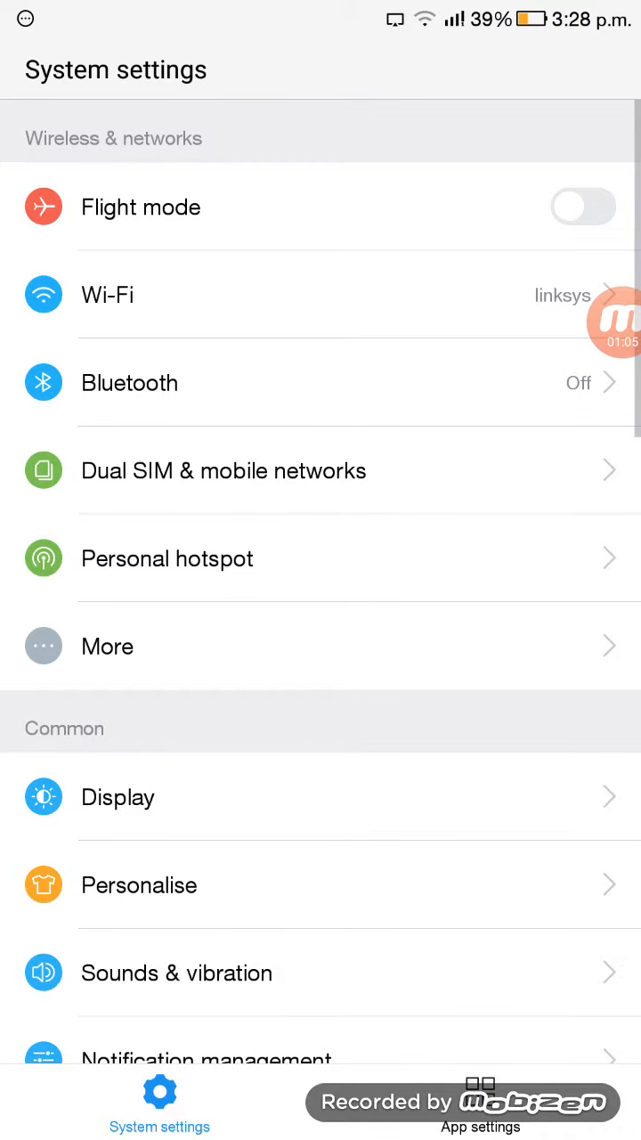
{"action": "left_click", "coordinate": [107, 295]}
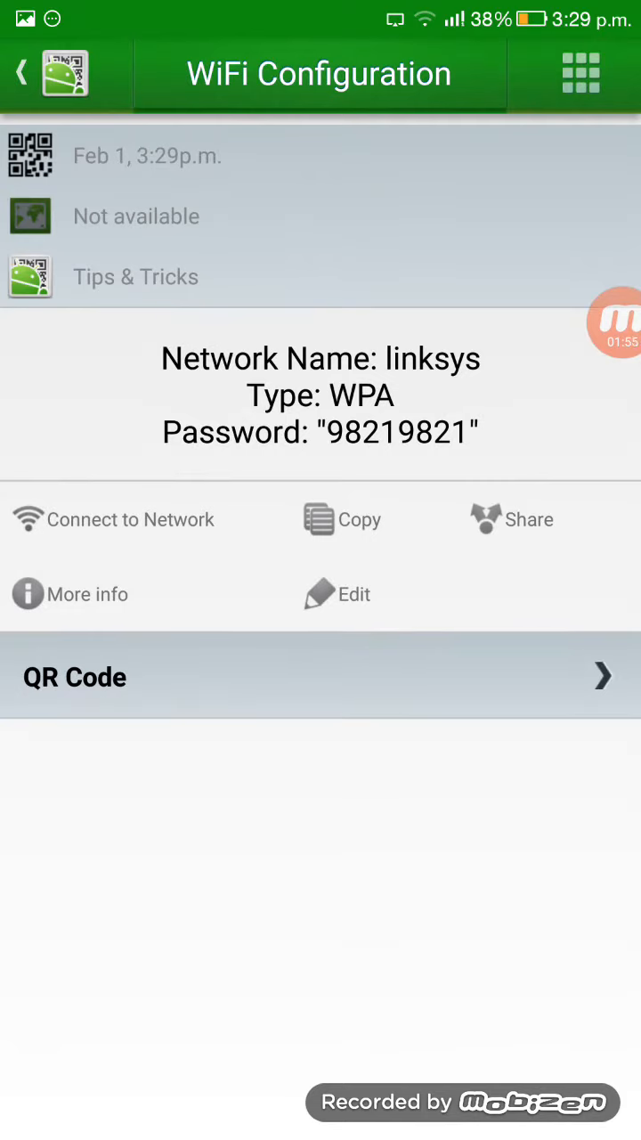
{"action": "double_click", "coordinate": [398, 433]}
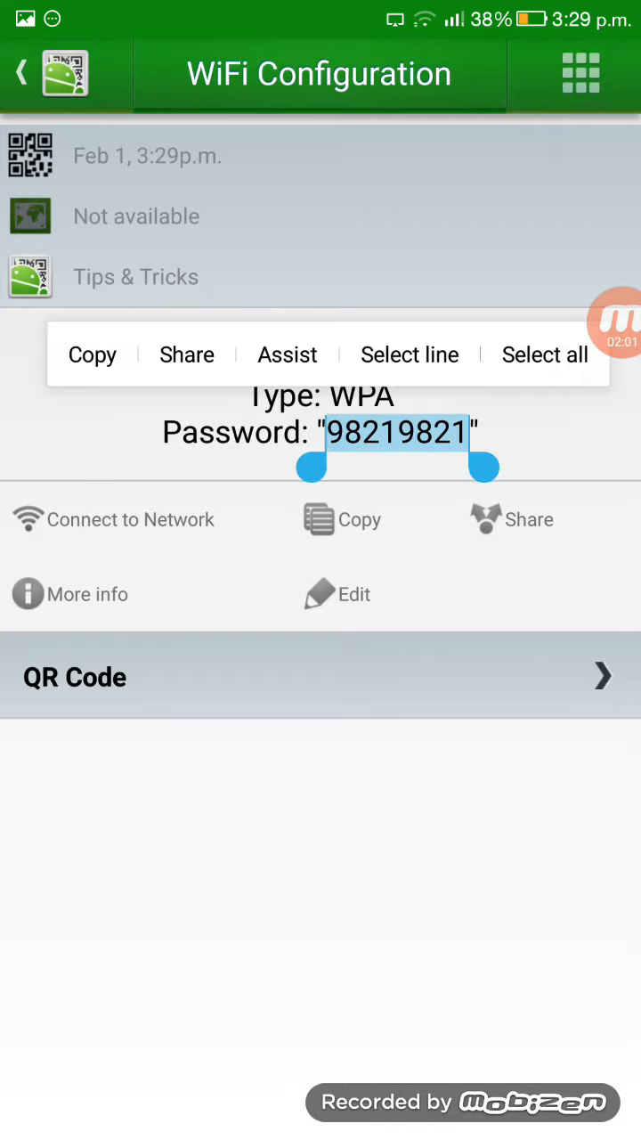
{"action": "left_click", "coordinate": [320, 801]}
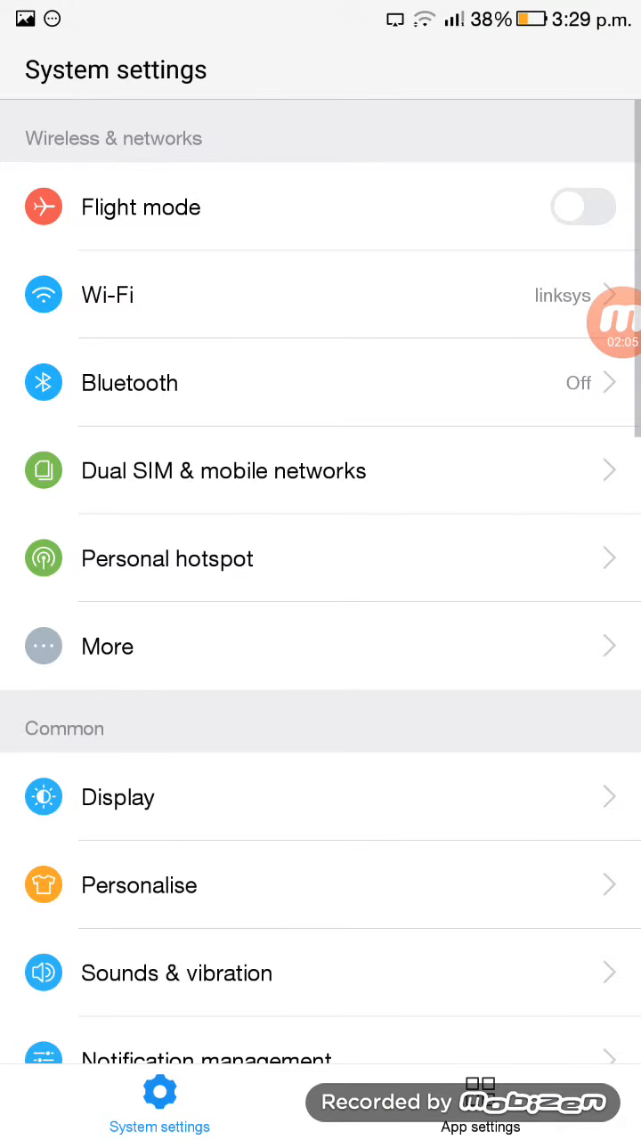
- Open Wi-Fi settings, pick the linksys network, and bring up Paste in its password field
{"action": "left_click", "coordinate": [107, 295]}
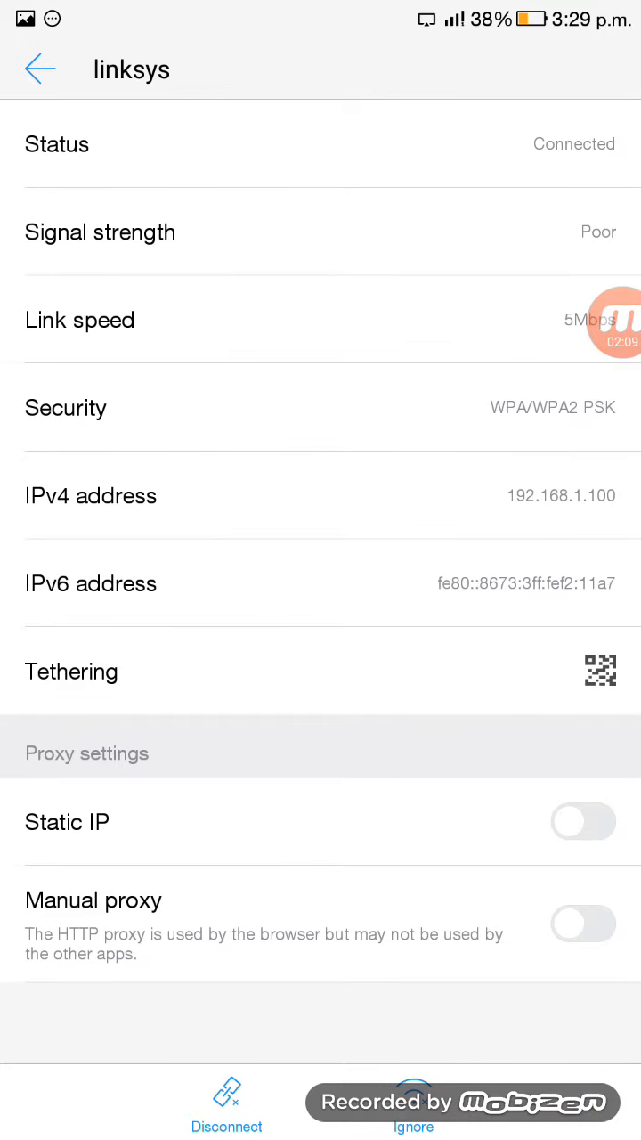
{"action": "left_click", "coordinate": [39, 69]}
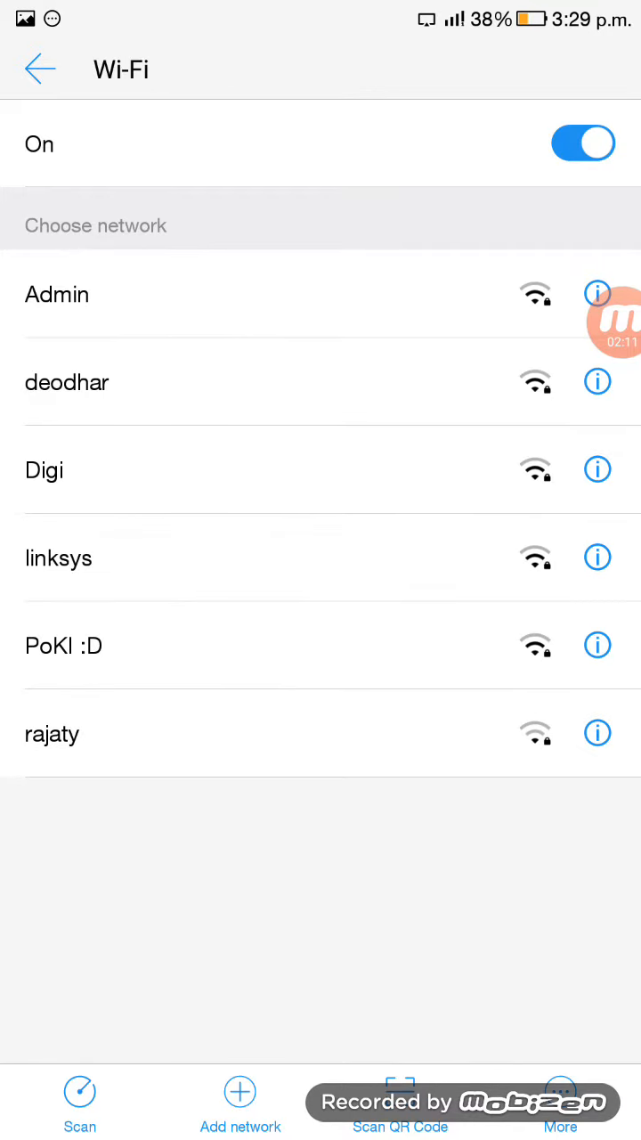
{"action": "left_click", "coordinate": [57, 294]}
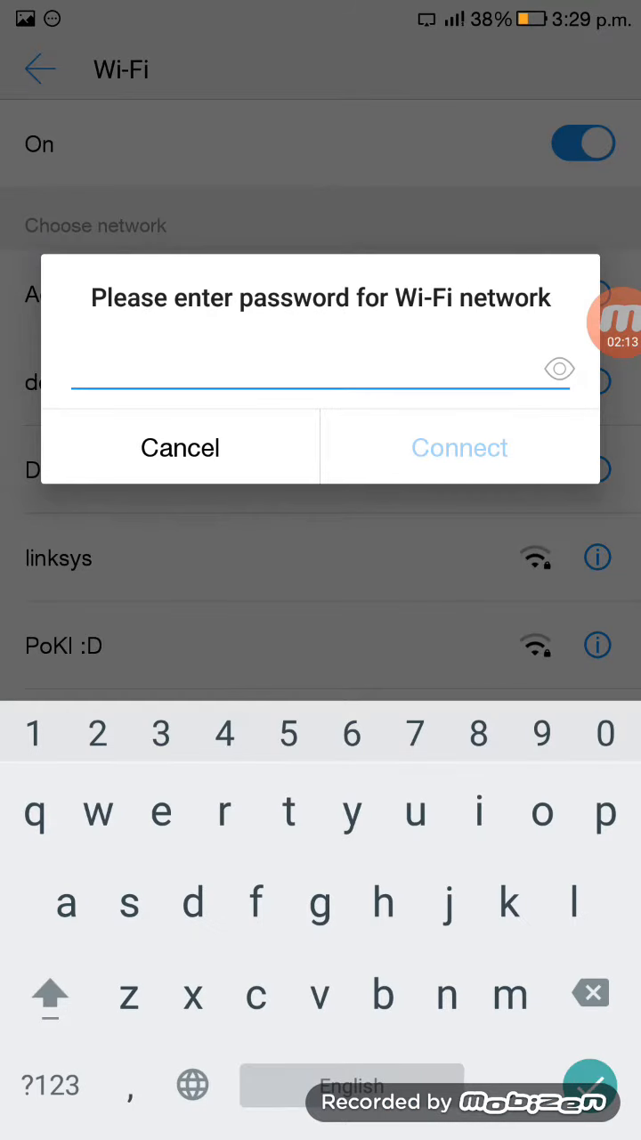
{"action": "left_click", "coordinate": [321, 369]}
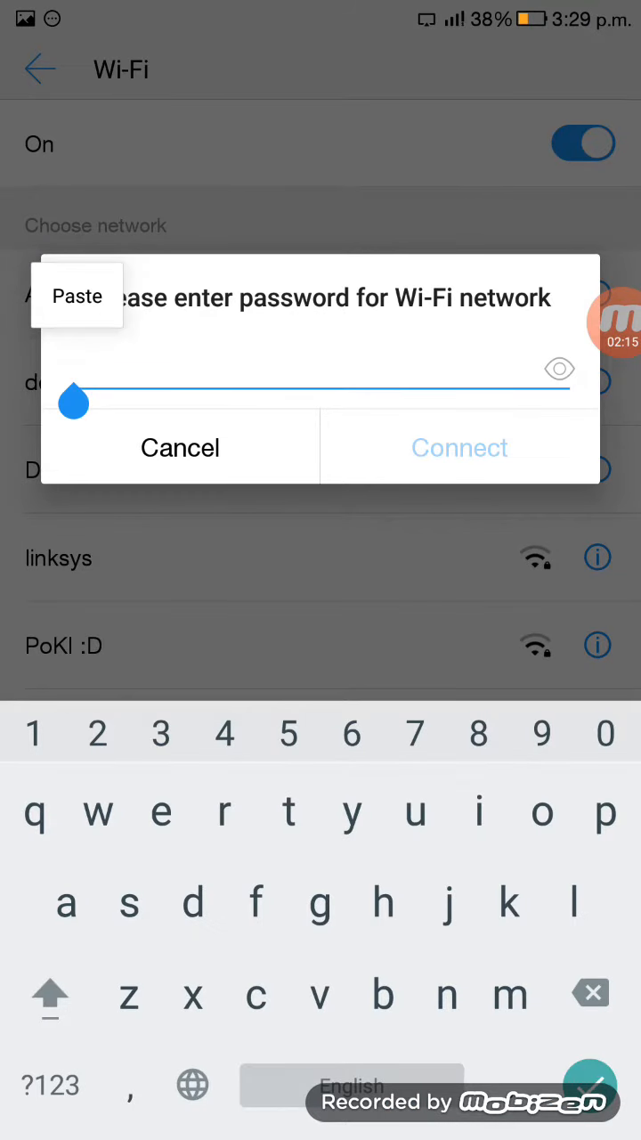